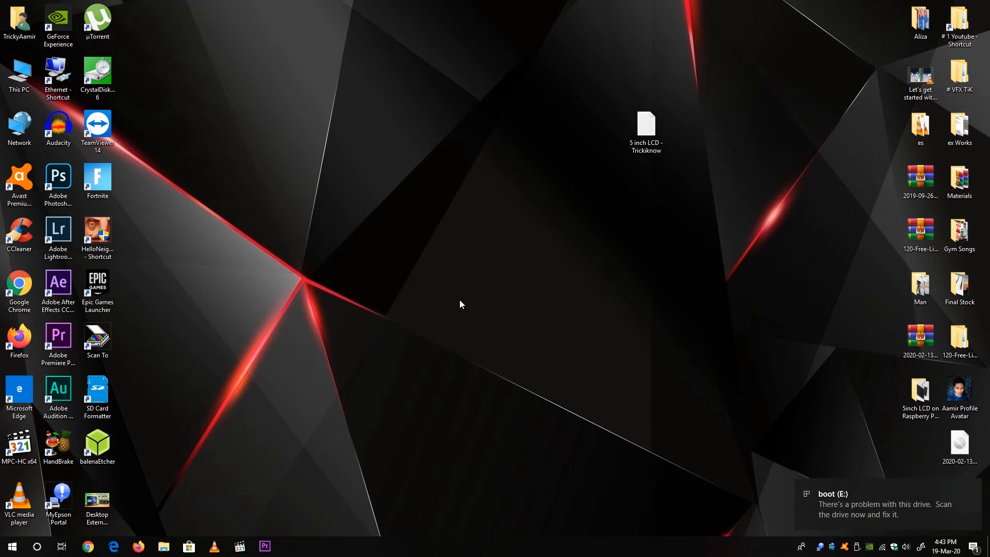
- Open the config file on the boot (E:) drive from This PC in Notepad
click(163, 546)
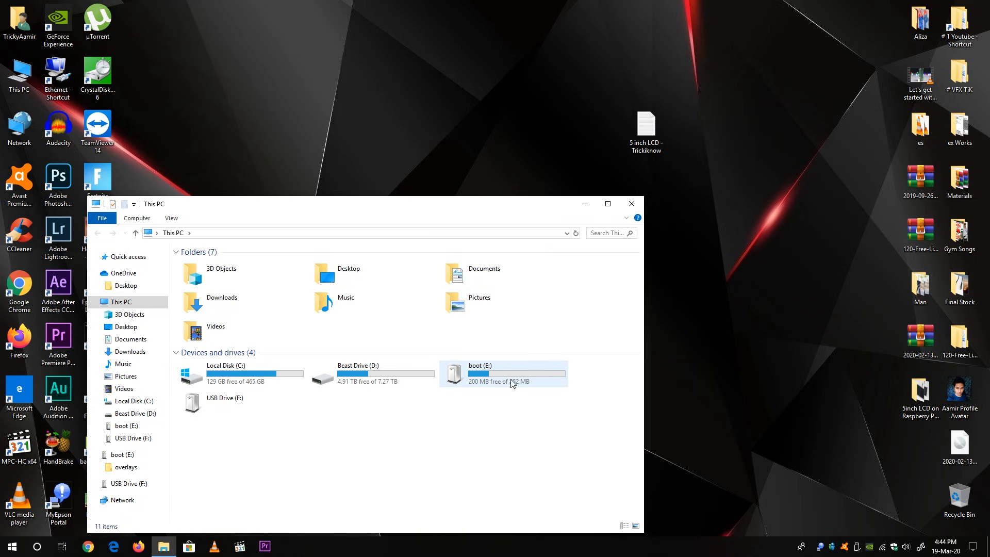
click(503, 374)
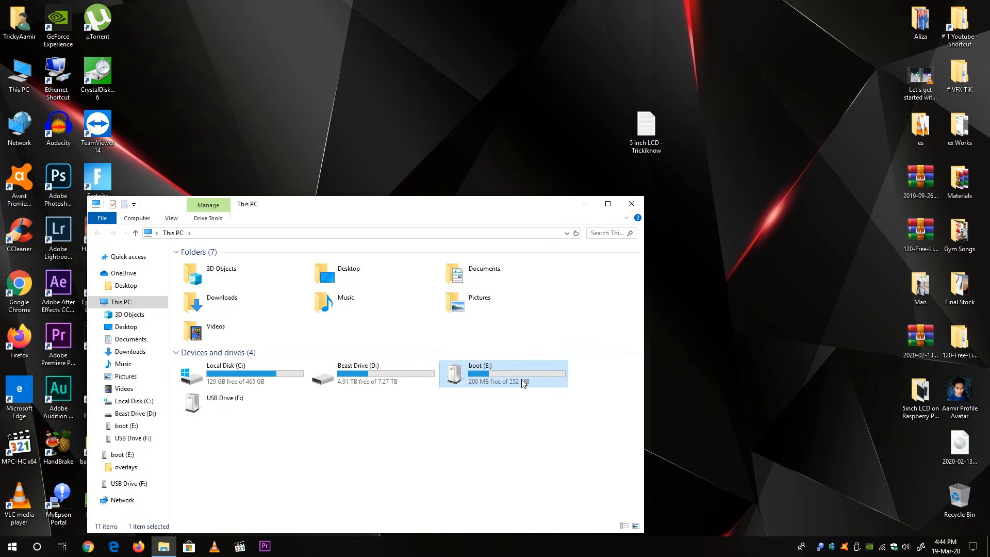
double_click(503, 374)
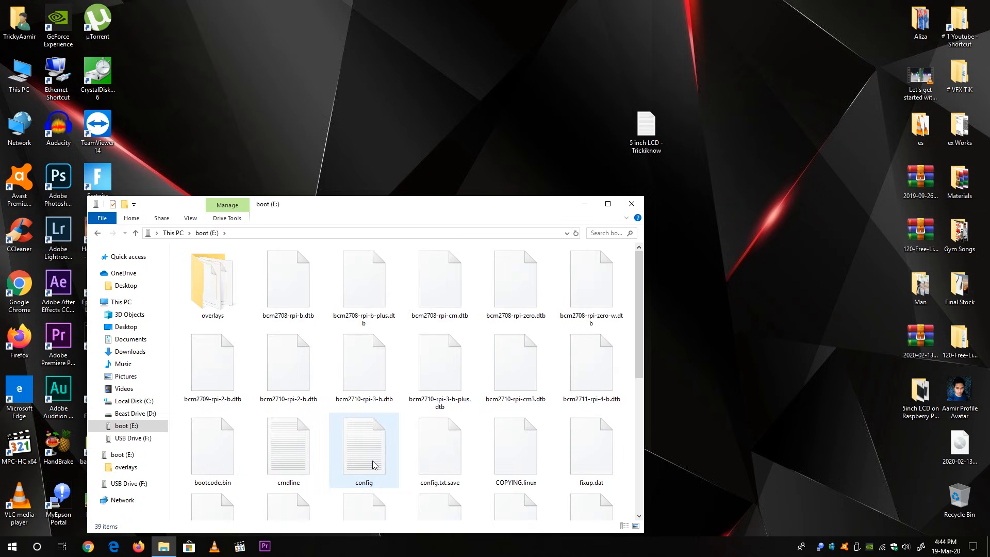
double_click(363, 446)
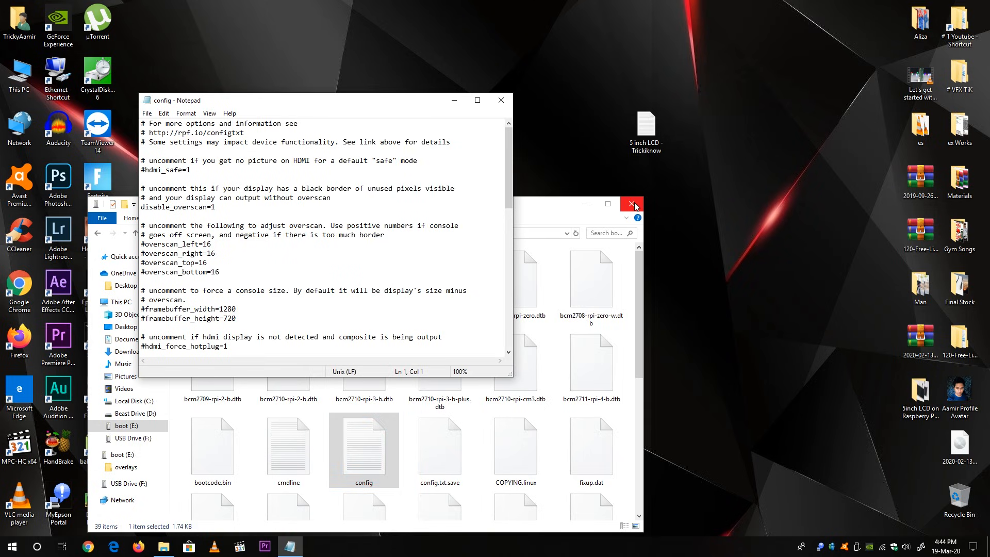
- Close File Explorer, scroll config to its end, and open the 5 inch LCD - Trickiknow notes beside it
click(630, 203)
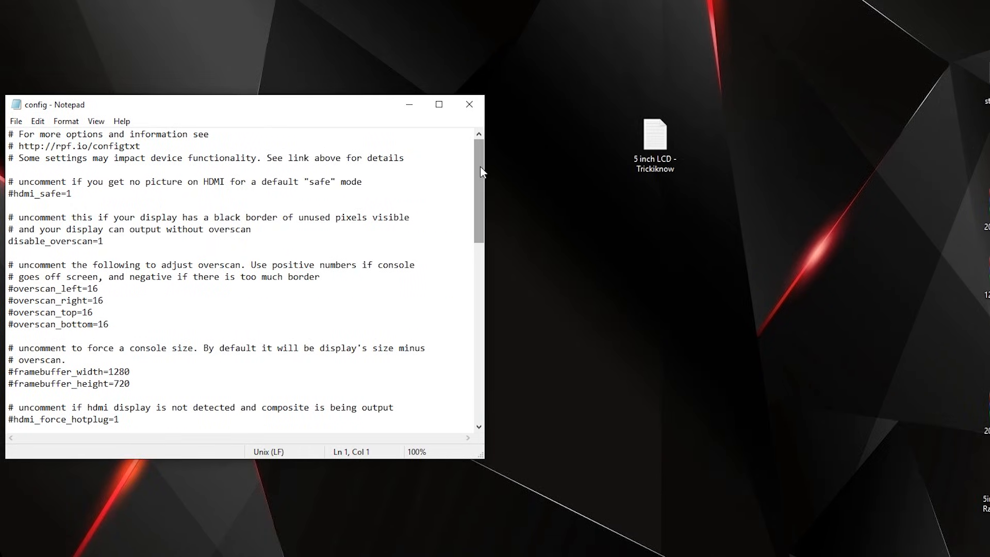
scroll(down, 3)
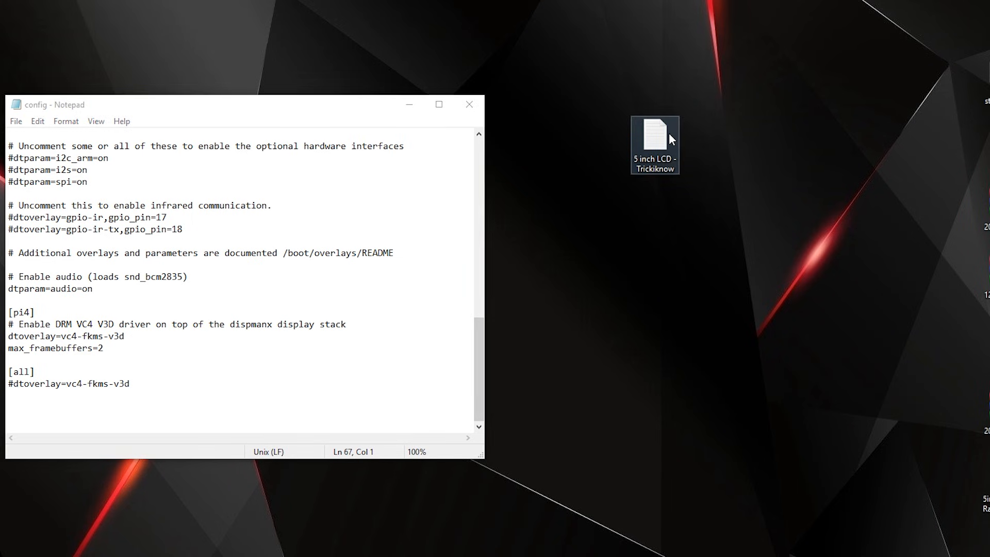
double_click(651, 132)
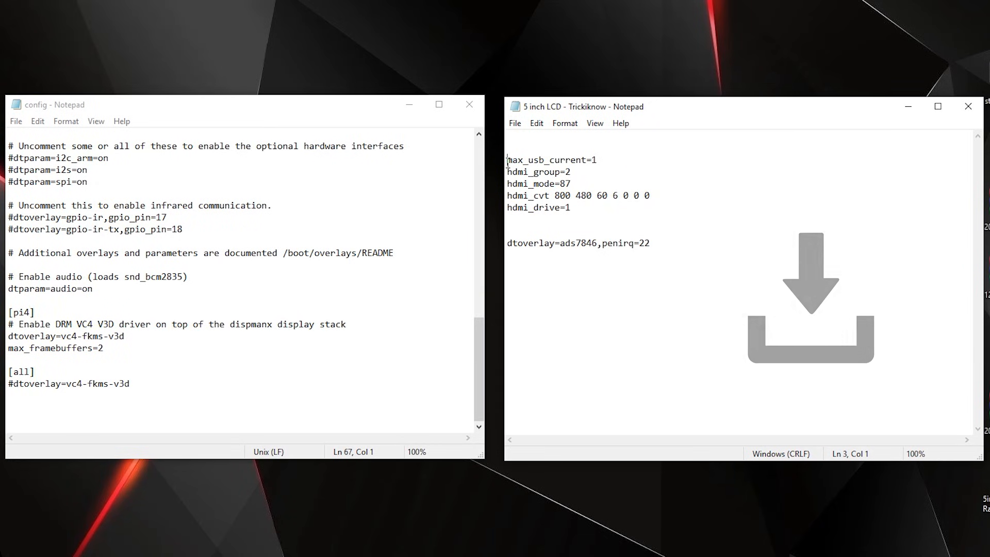
- Copy all the LCD settings lines and paste them at the end of config, ending with dtoverlay=ads7846,penirq=22
drag(507, 158, 507, 218)
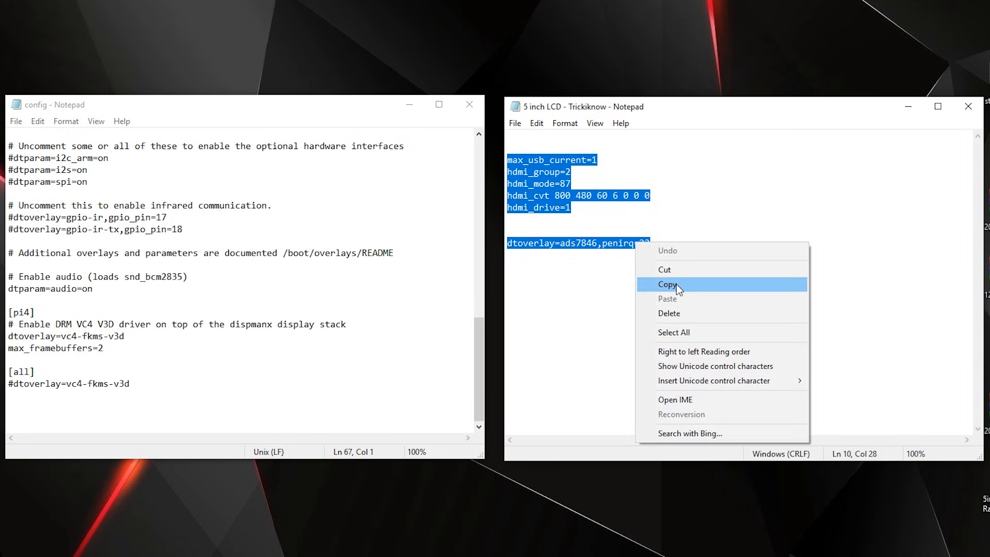
click(666, 285)
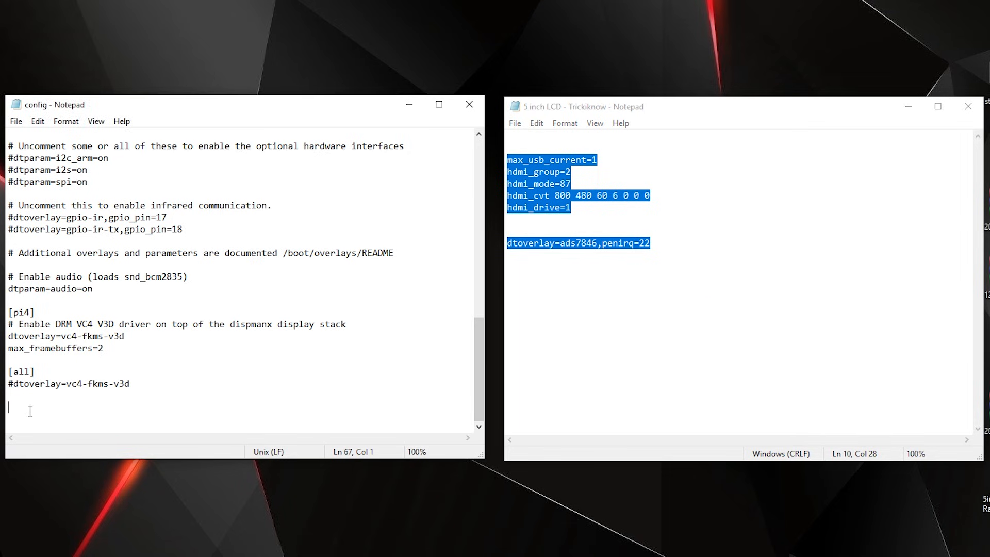
click(50, 465)
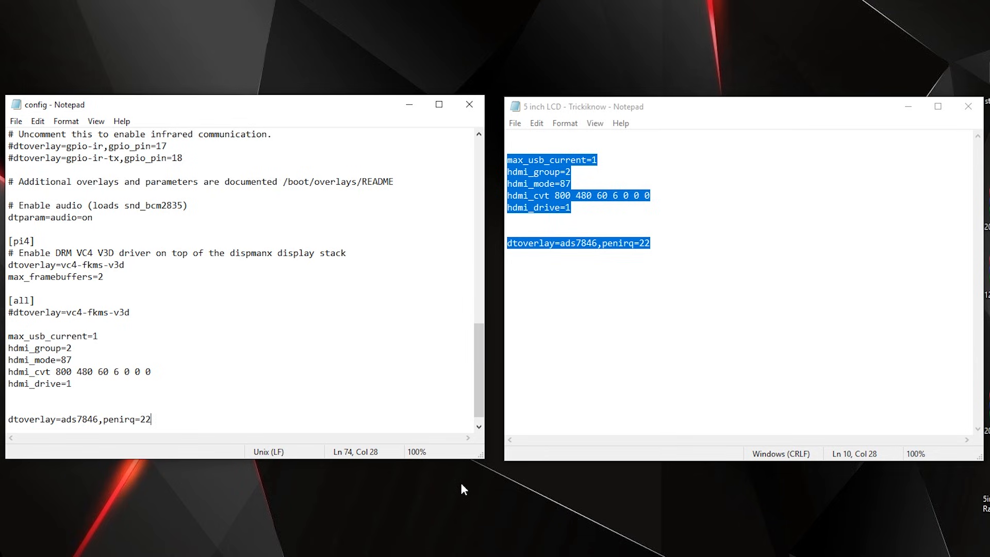
mouse_move(493, 515)
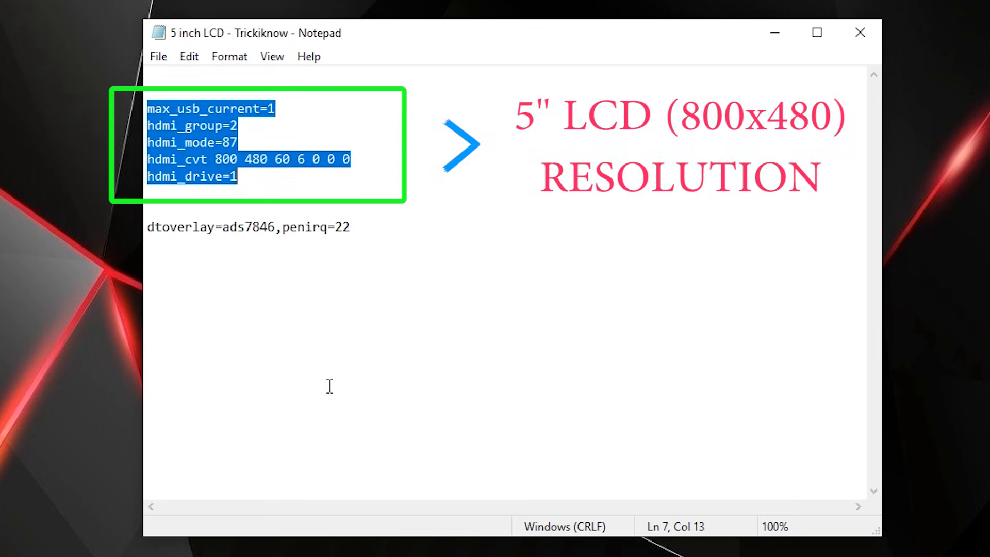
mouse_move(531, 402)
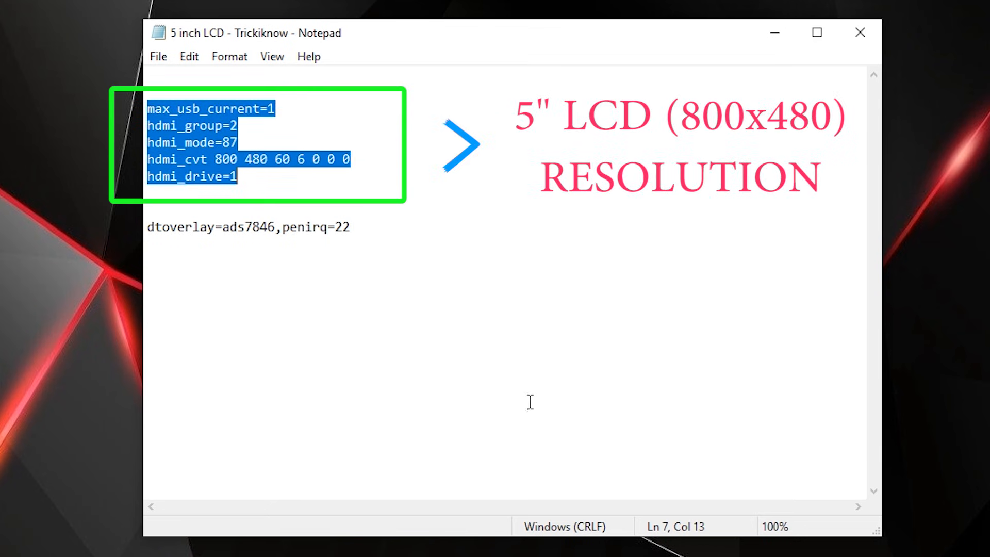
mouse_move(499, 365)
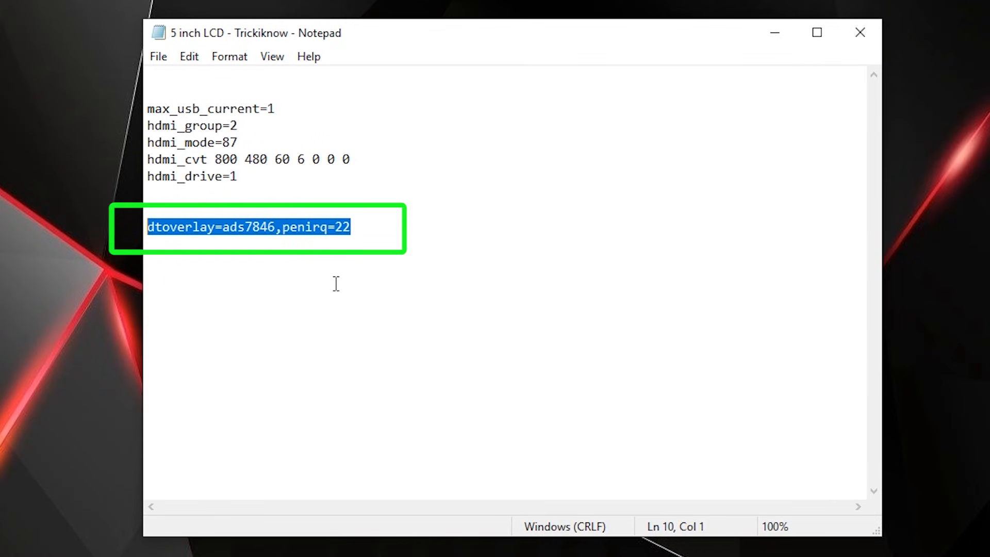
mouse_move(336, 301)
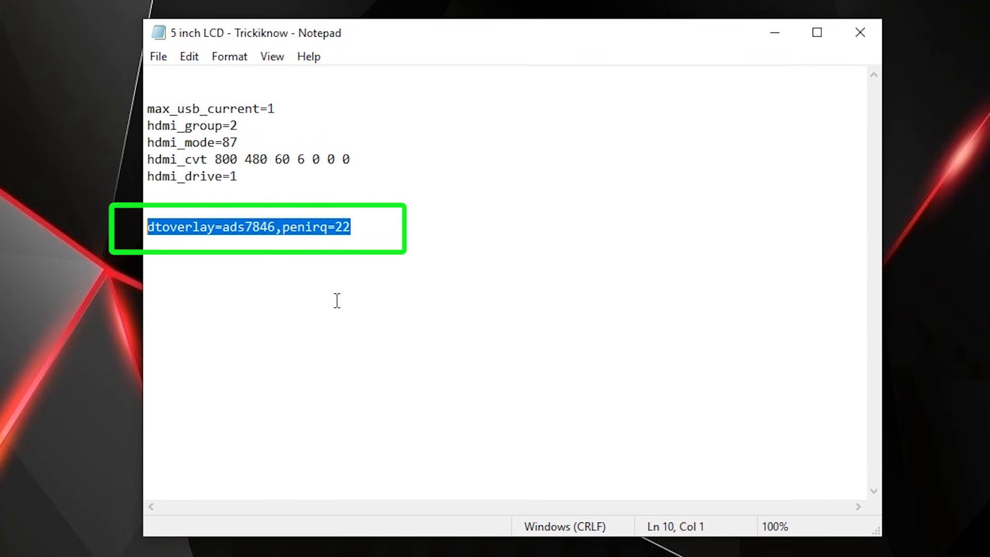
mouse_move(430, 343)
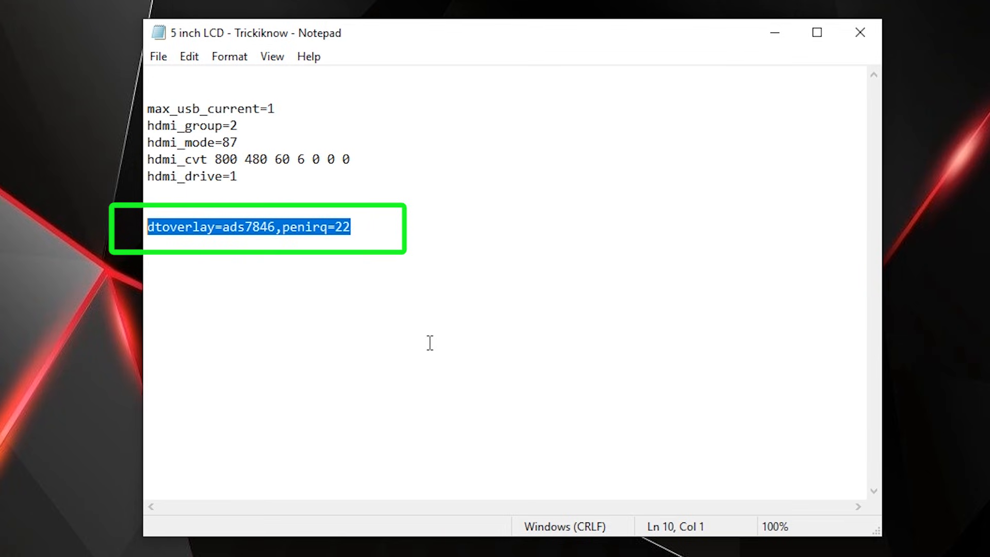
- Delete the dtoverlay=ads7846 touch line from the LCD notes, leaving the five resolution lines
double_click(256, 227)
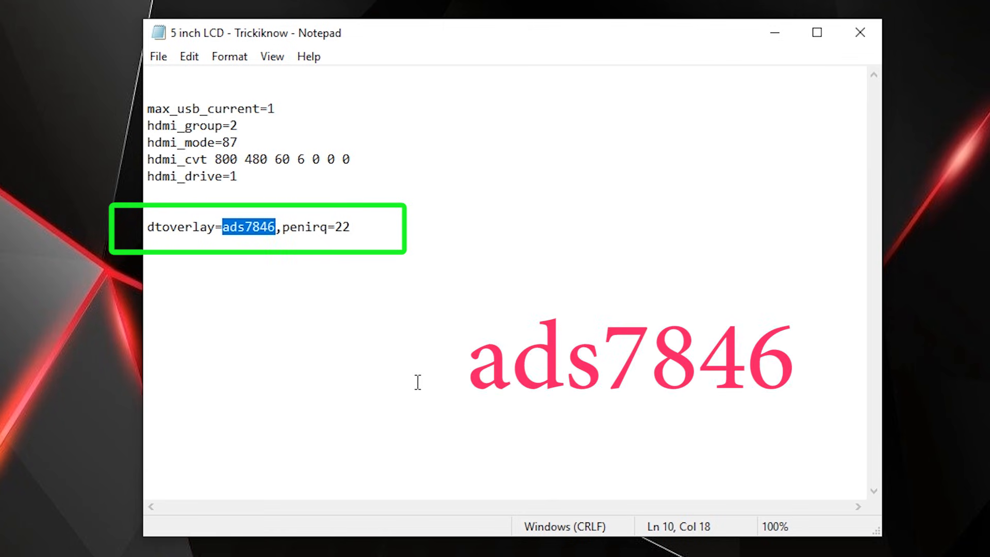
key(Delete)
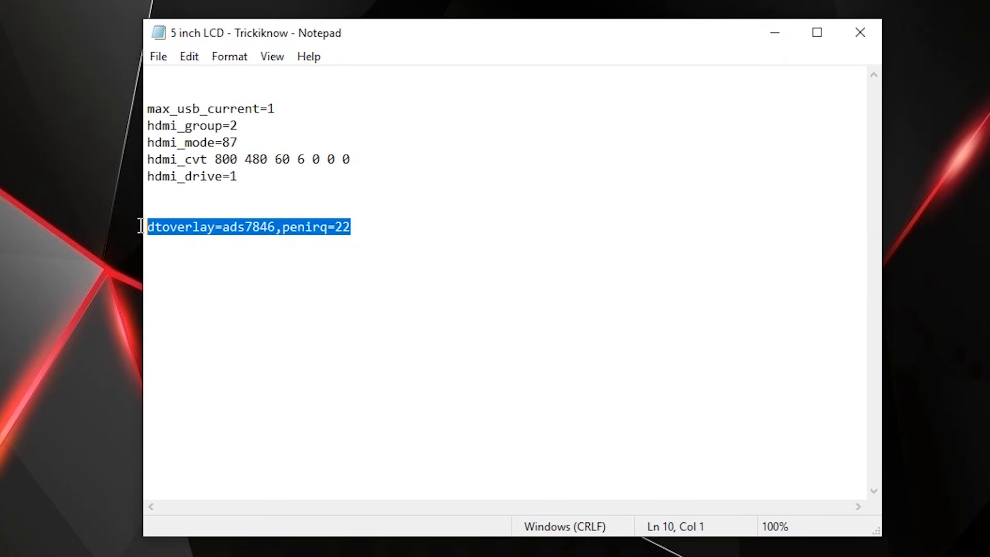
mouse_move(233, 295)
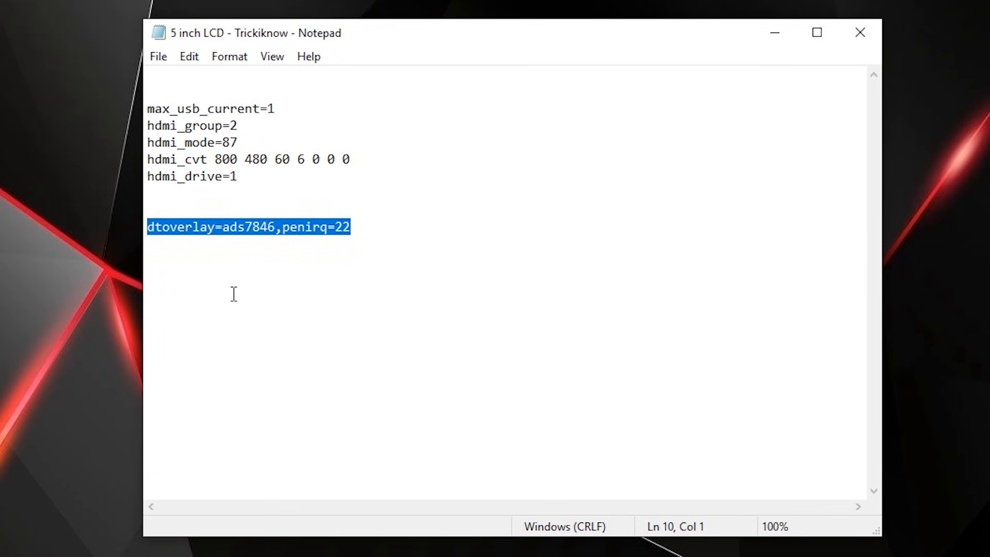
key(Delete)
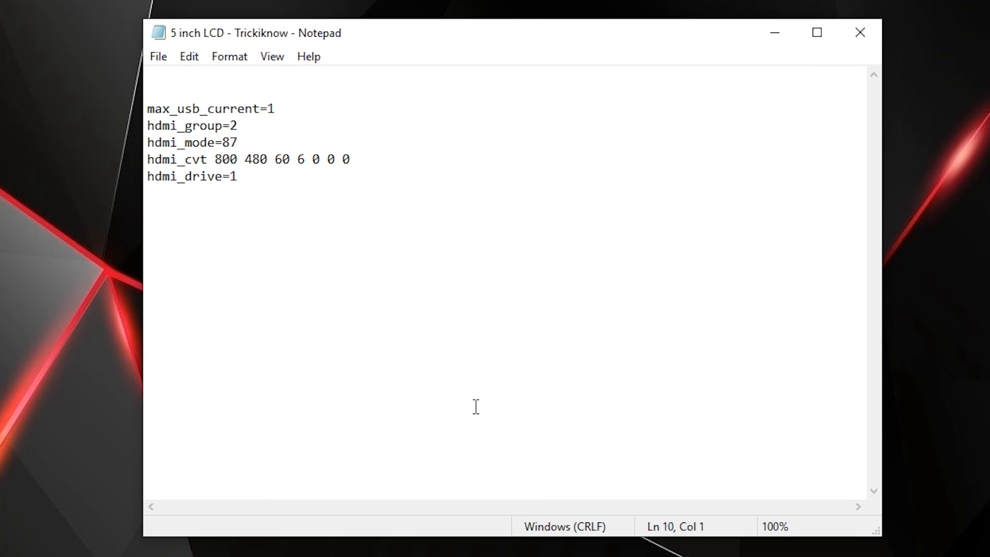